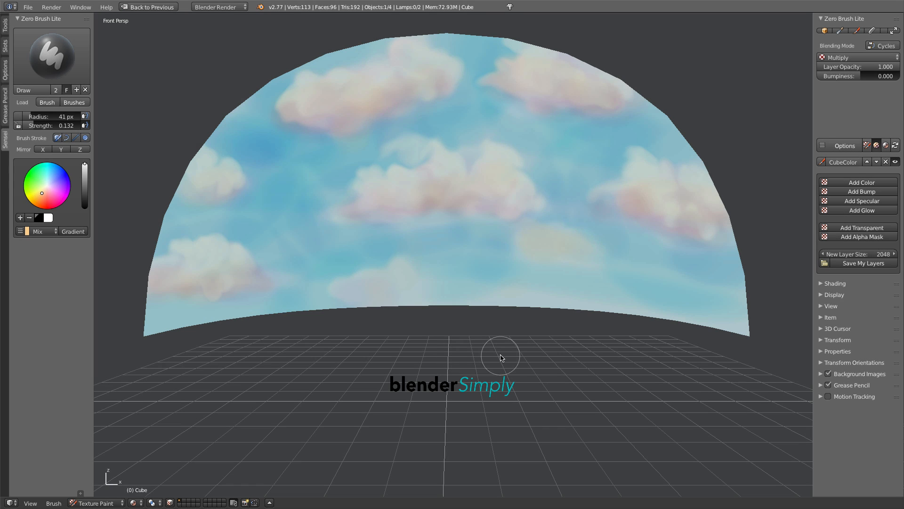
mouse_move(766, 205)
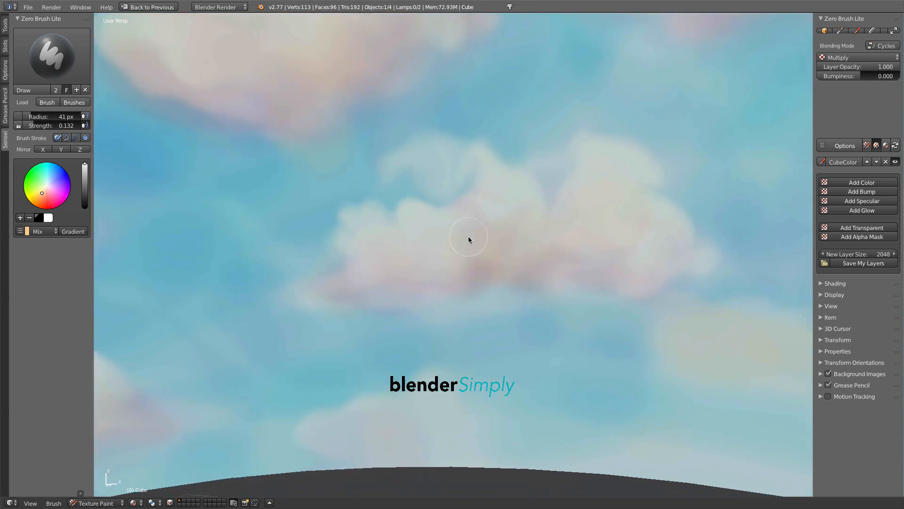
- Switch the cloudy sky half-dome from Texture Paint mode back to Object Mode
left_click_drag(468, 239, 490, 249)
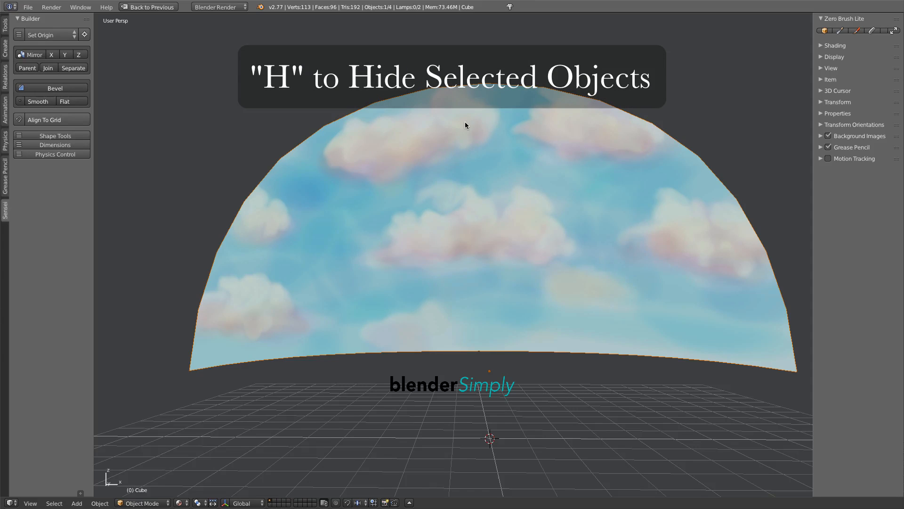
- Hide the sky dome, then add a circle mesh and scale it up large on the grid
key("h")
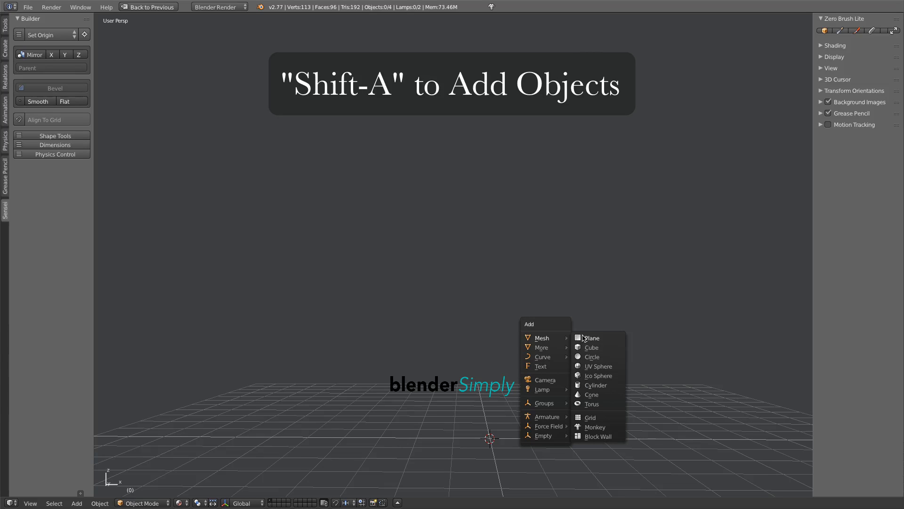
left_click(592, 356)
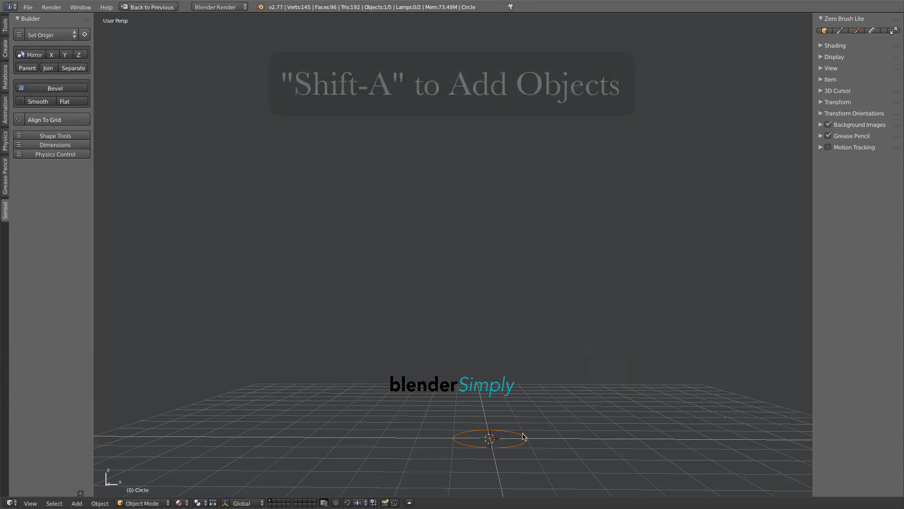
key("s")
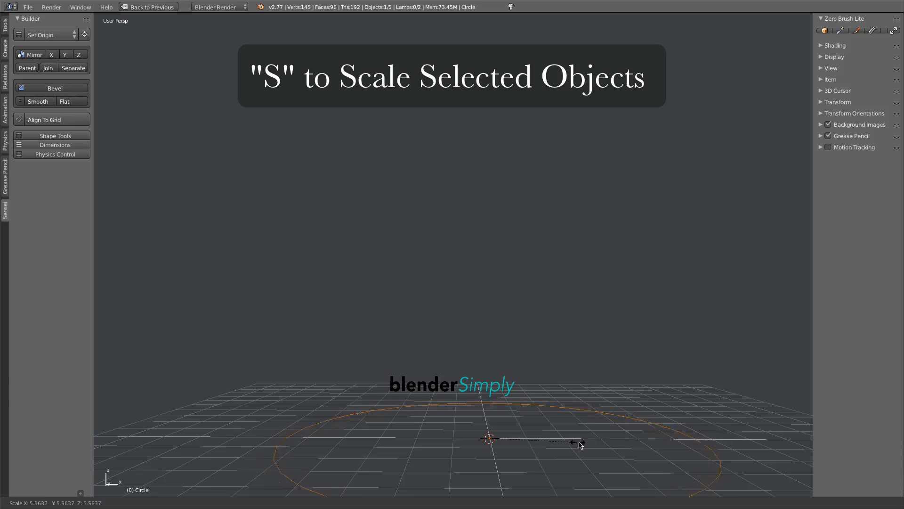
left_click(580, 444)
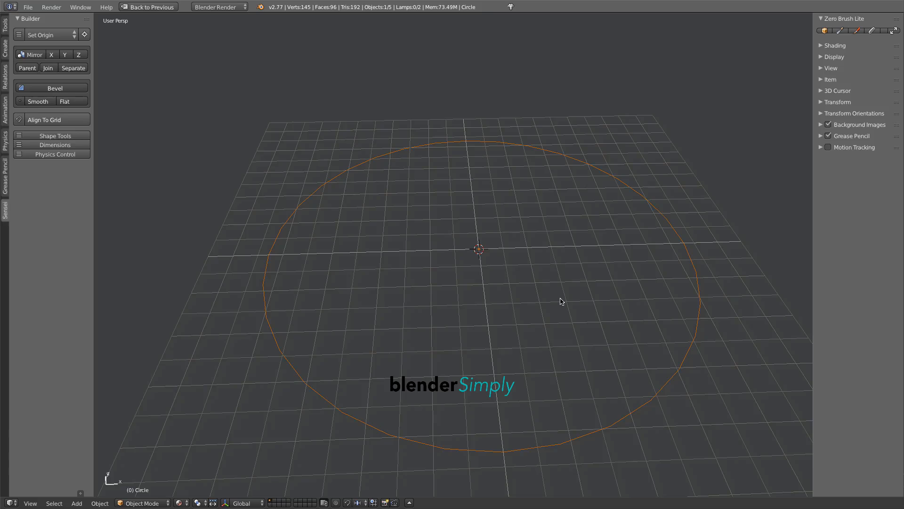
- Fill the circle into a solid disc and subdivide it into a dense polygon grid
key("Tab")
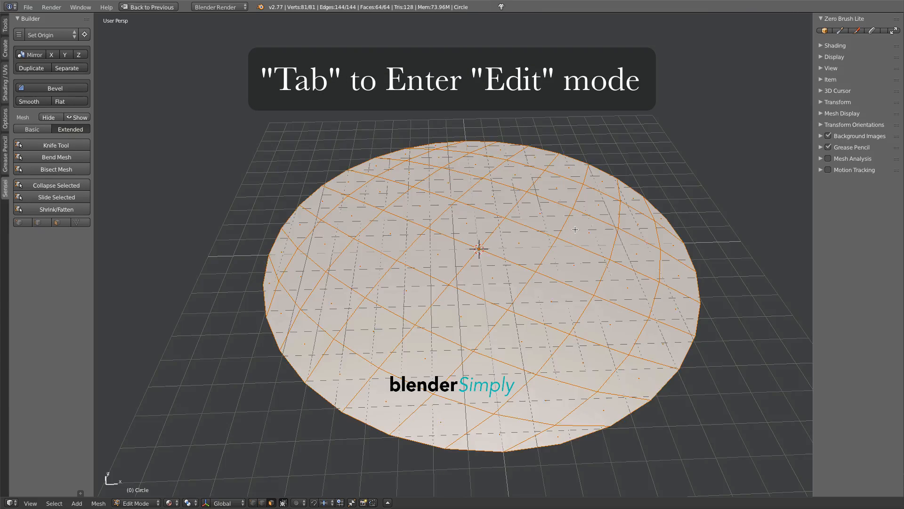
key("Tab")
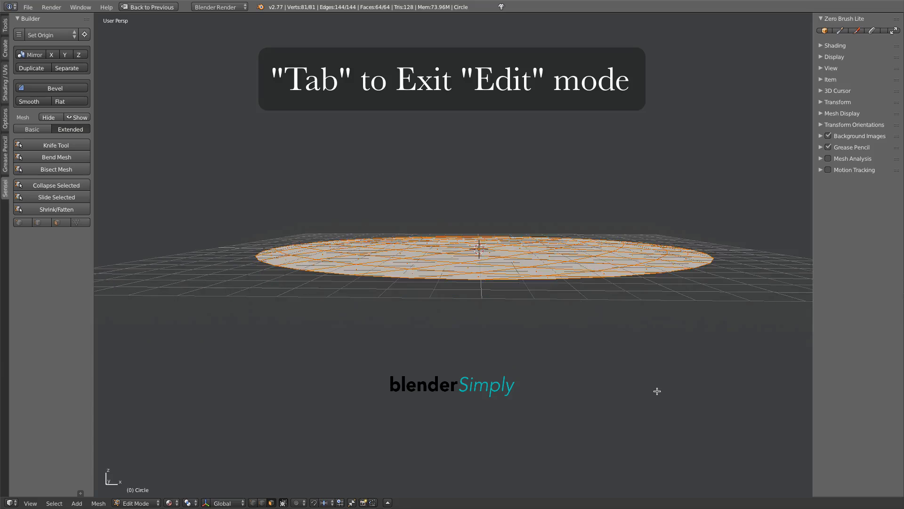
key("Tab")
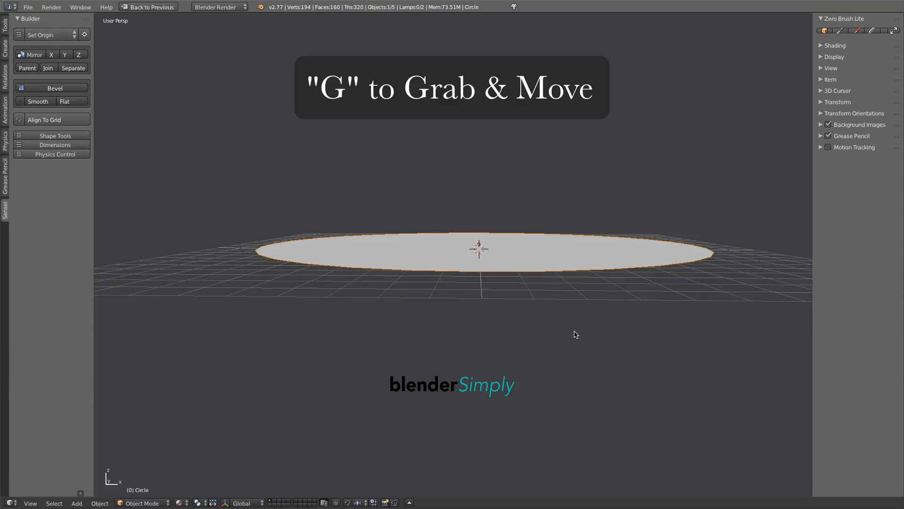
key("Tab")
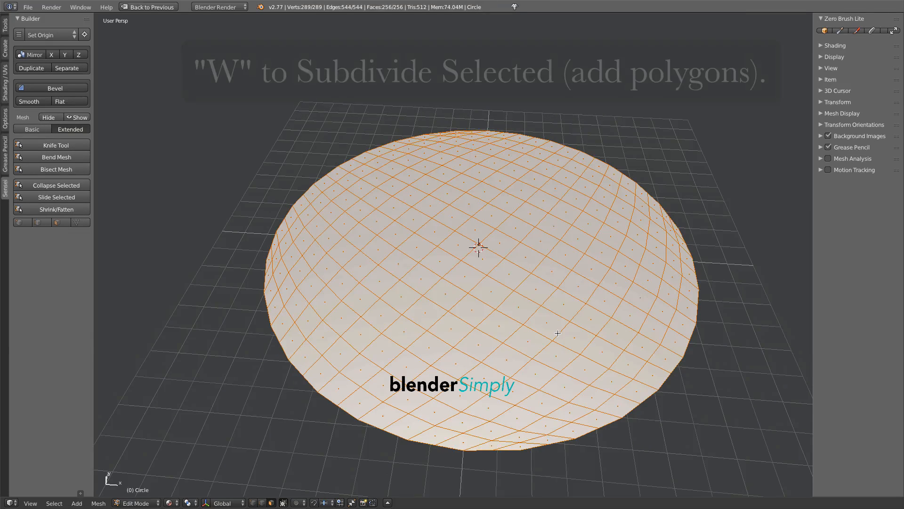
key("w")
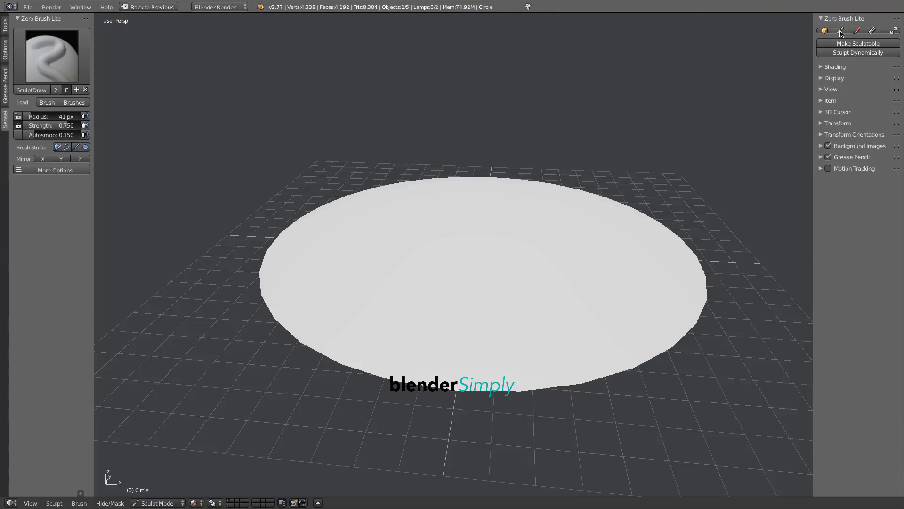
- Enable Sculpt Dynamically, pick Clay Strips, raise a far-edge lump, and set Strength to 1.0
left_click(858, 53)
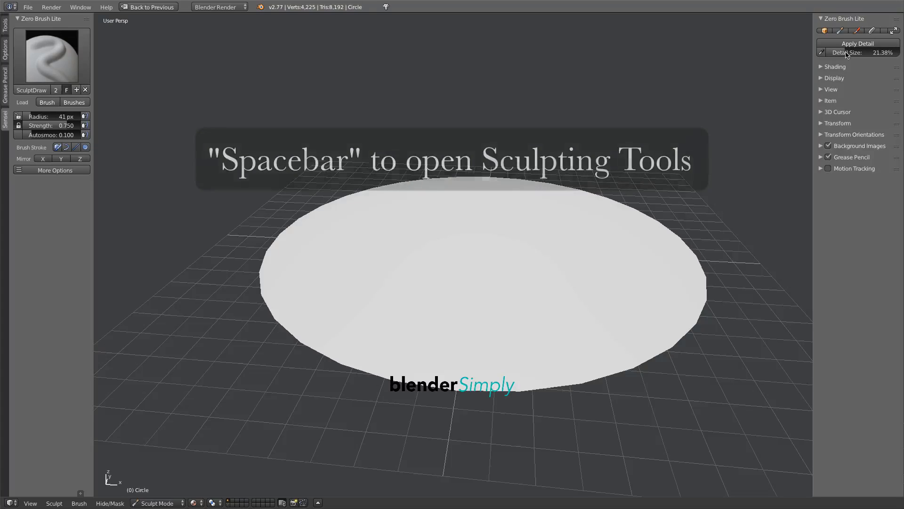
key("space")
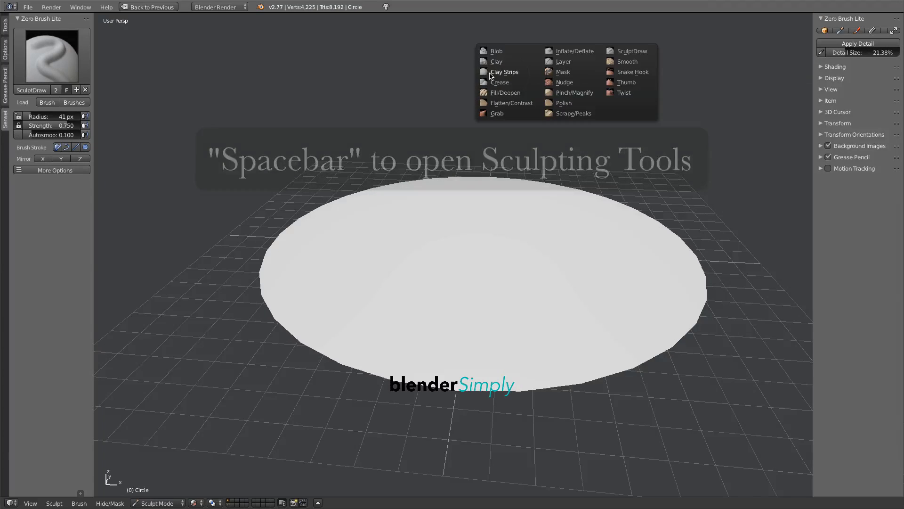
left_click(504, 72)
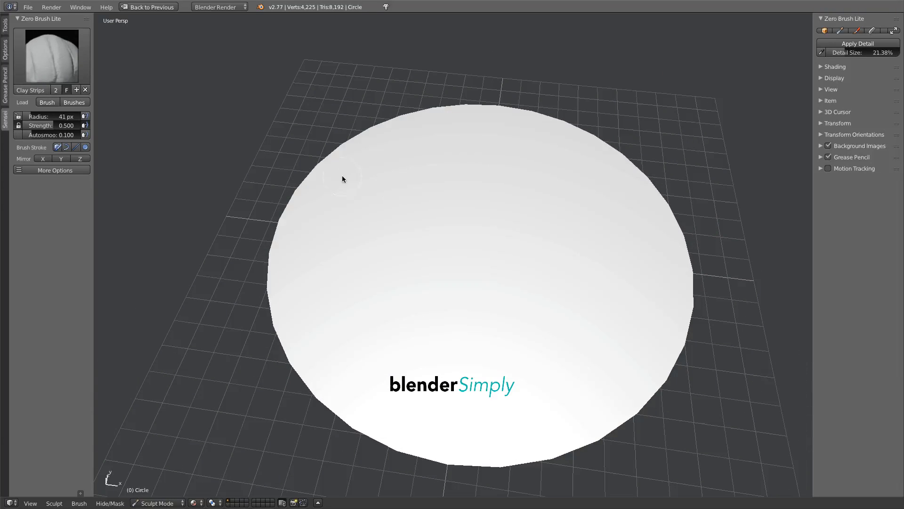
left_click_drag(344, 179, 384, 156)
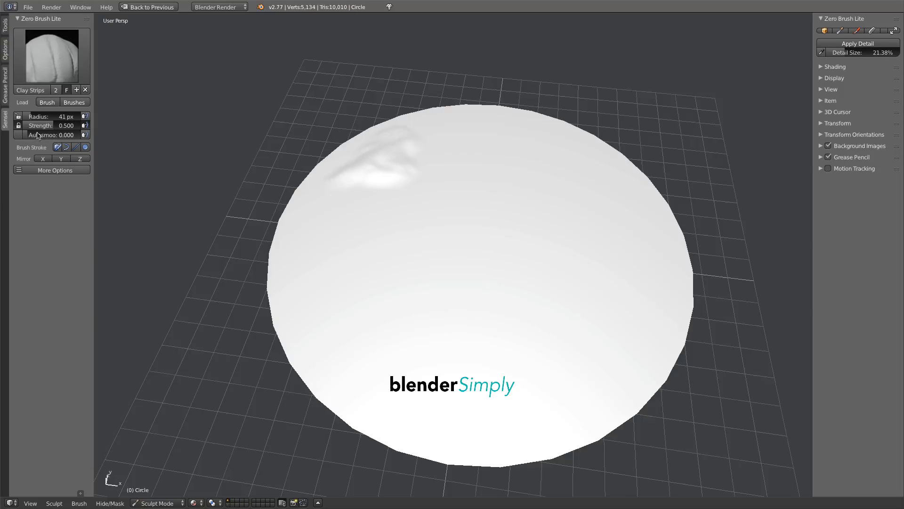
left_click_drag(52, 125, 81, 125)
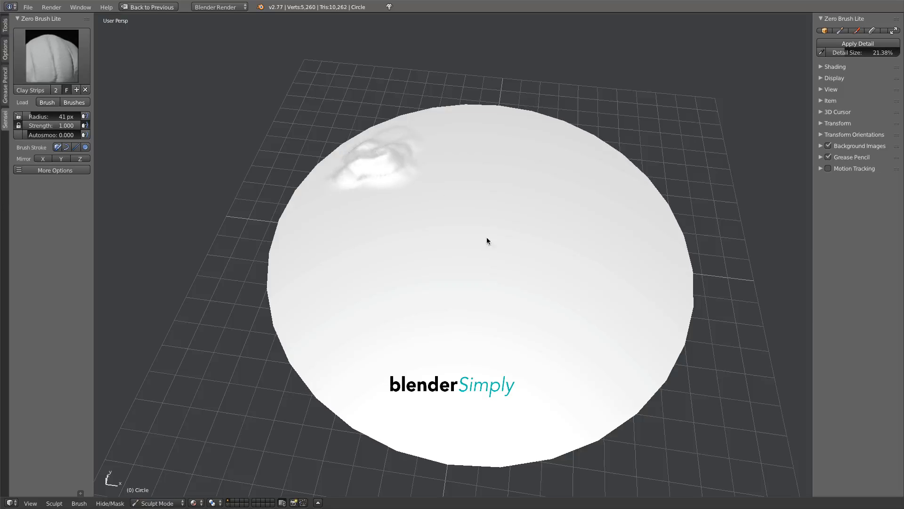
- Build up the far-edge lump, add mounds along the rim, and sculpt a clump left of centre
left_click_drag(488, 241, 468, 133)
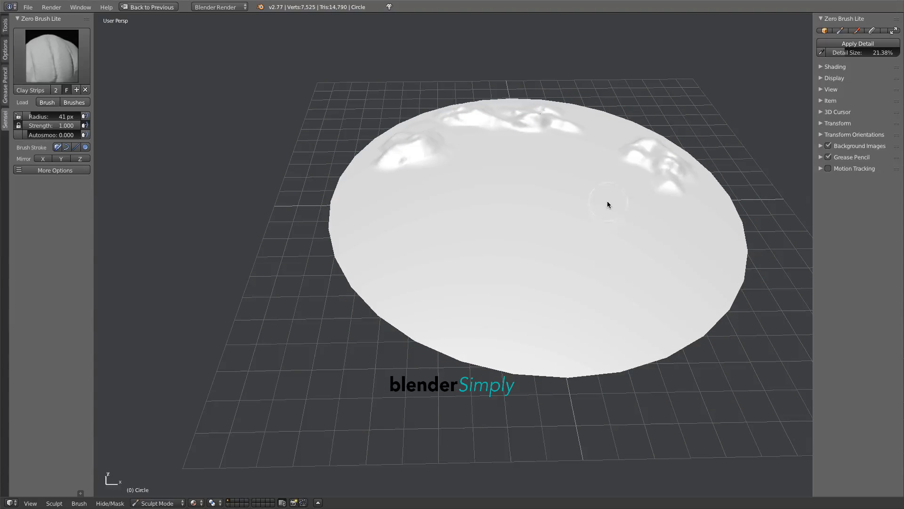
left_click_drag(609, 205, 692, 235)
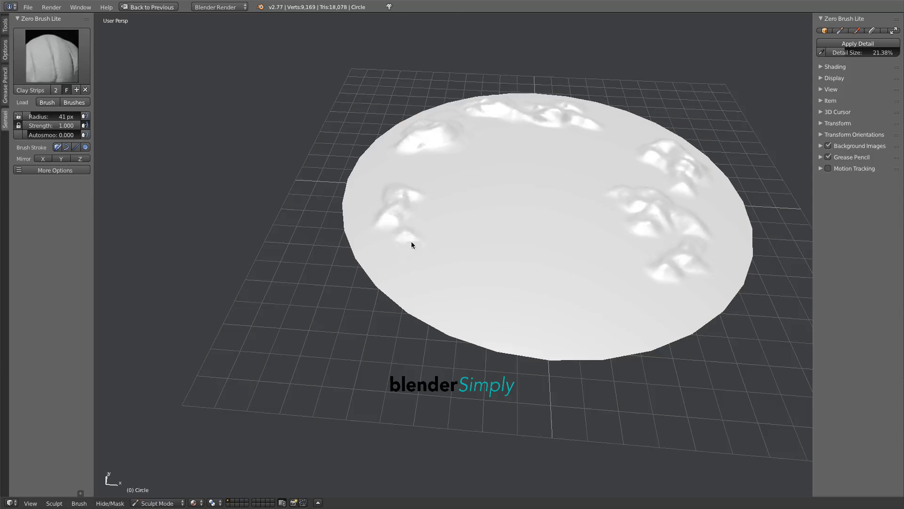
left_click_drag(412, 245, 462, 231)
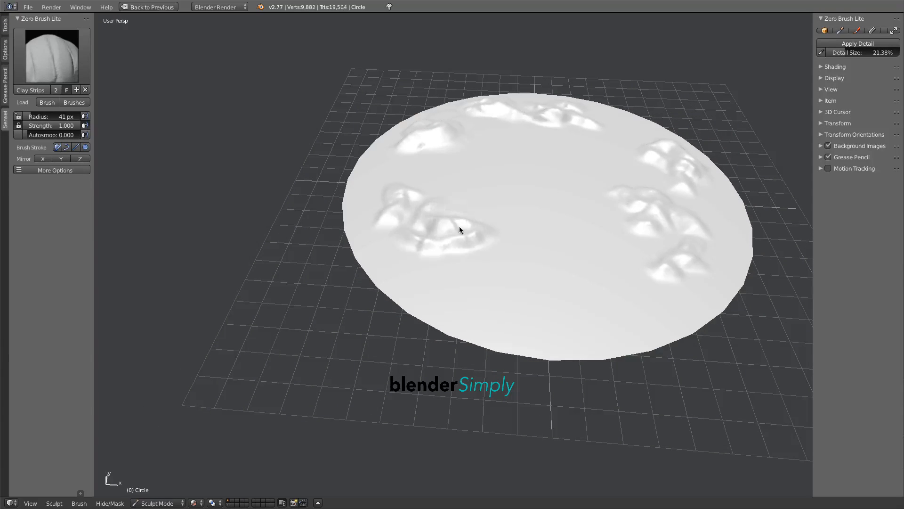
- Check the disc in wireframe, then stroke rocky Clay Strips ridges into its centre
key("z")
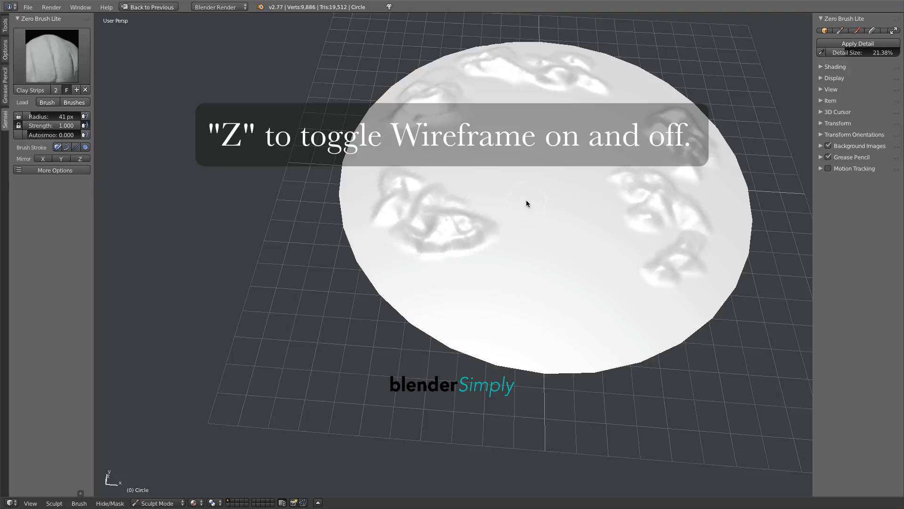
key("z")
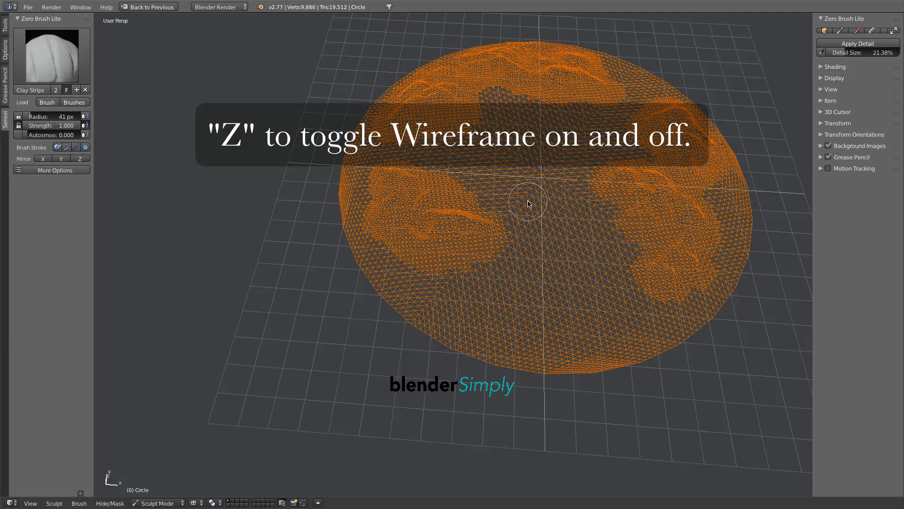
key("z")
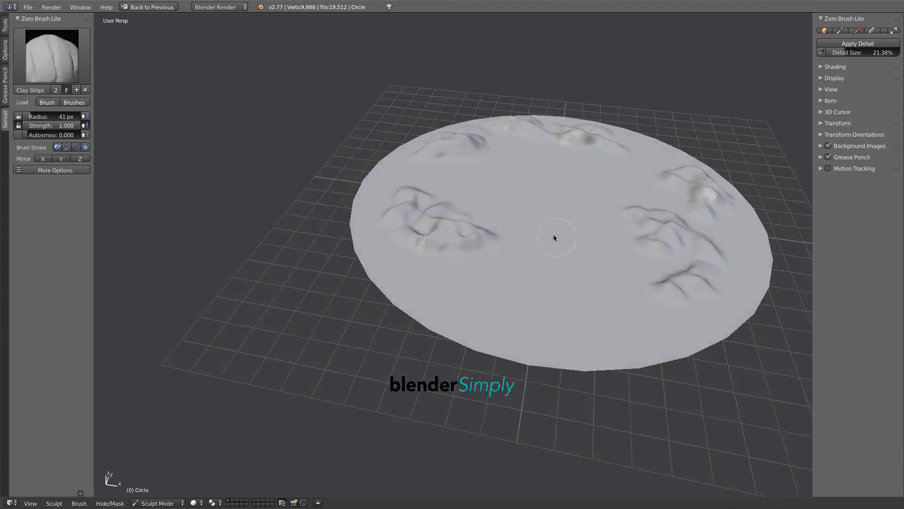
left_click_drag(556, 238, 581, 258)
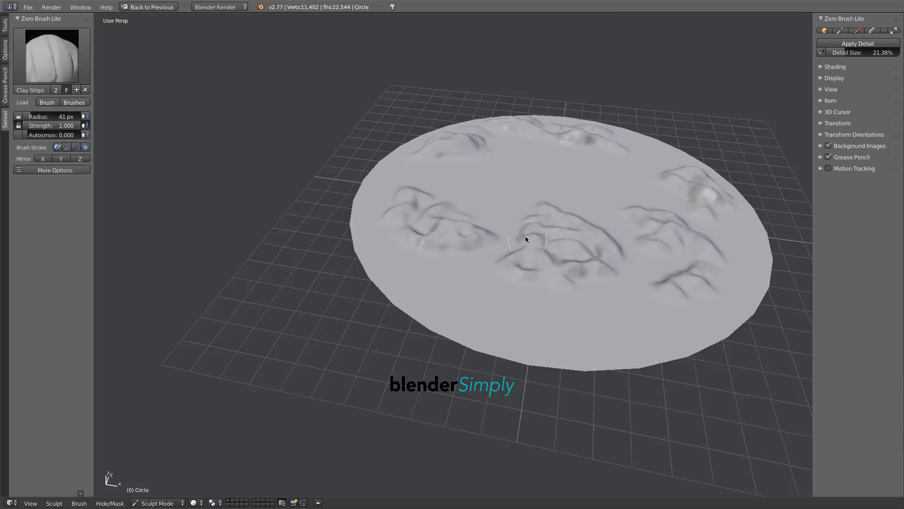
left_click_drag(524, 239, 539, 263)
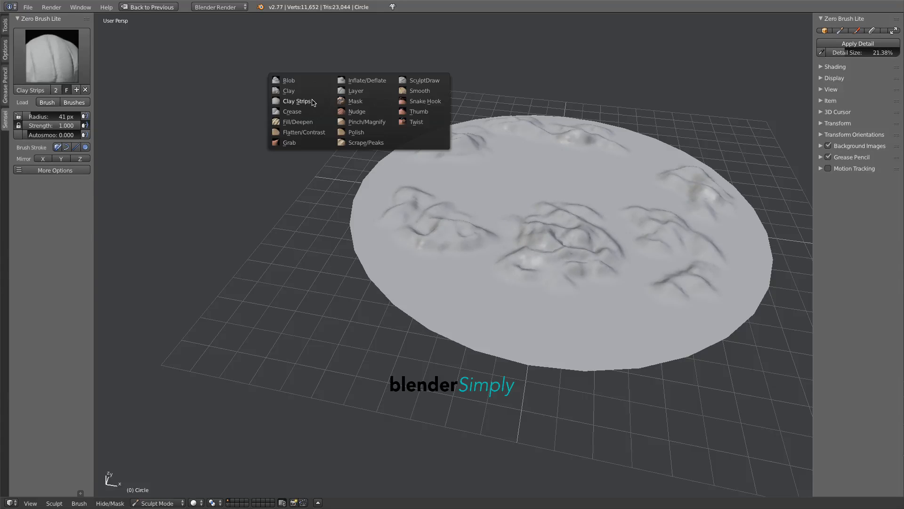
mouse_move(289, 142)
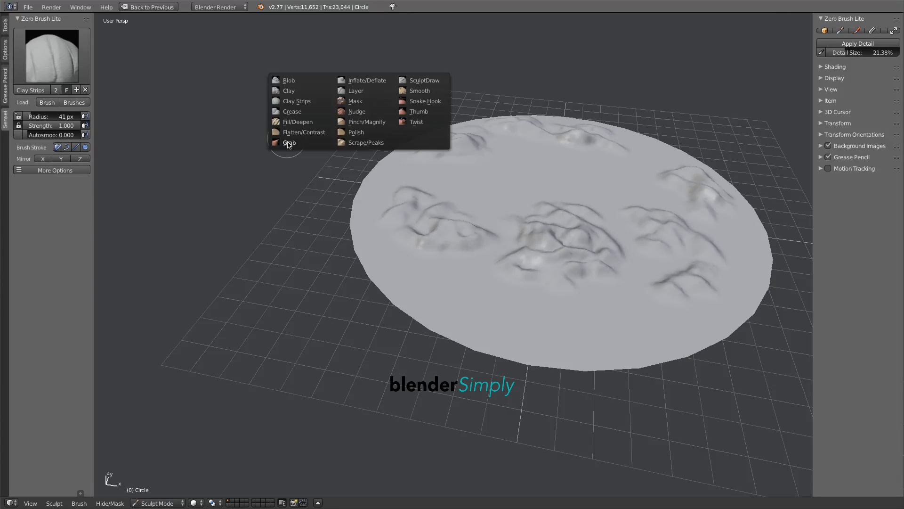
- Switch to the Grab brush and pull the front and right-hand clumps up into peaks
left_click(290, 142)
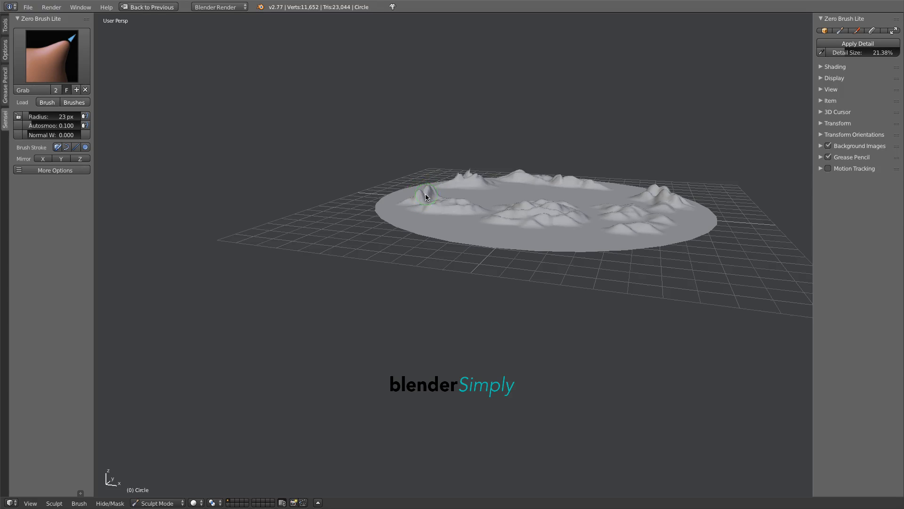
left_click_drag(426, 196, 460, 193)
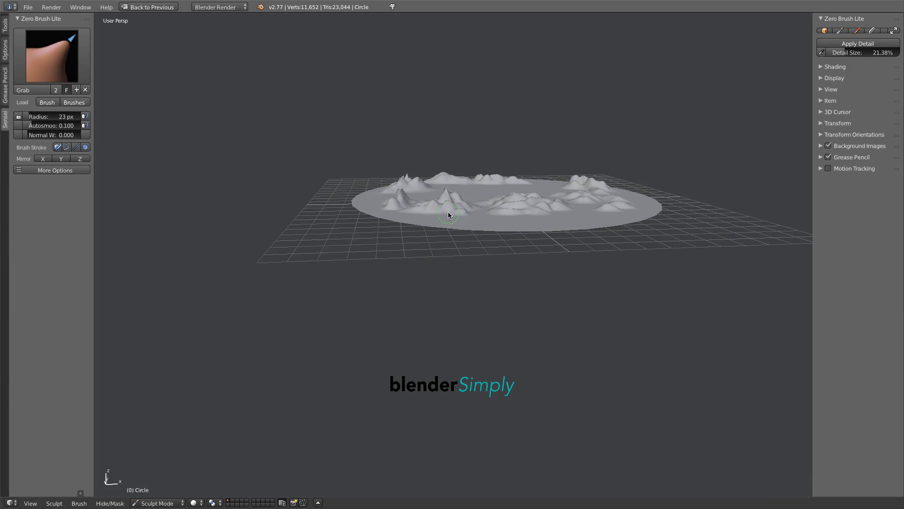
left_click_drag(449, 214, 575, 196)
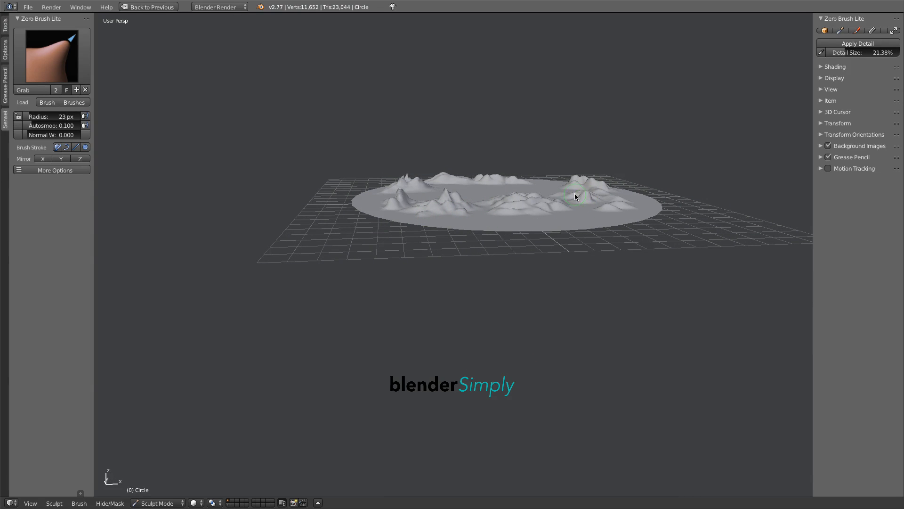
left_click_drag(575, 196, 617, 204)
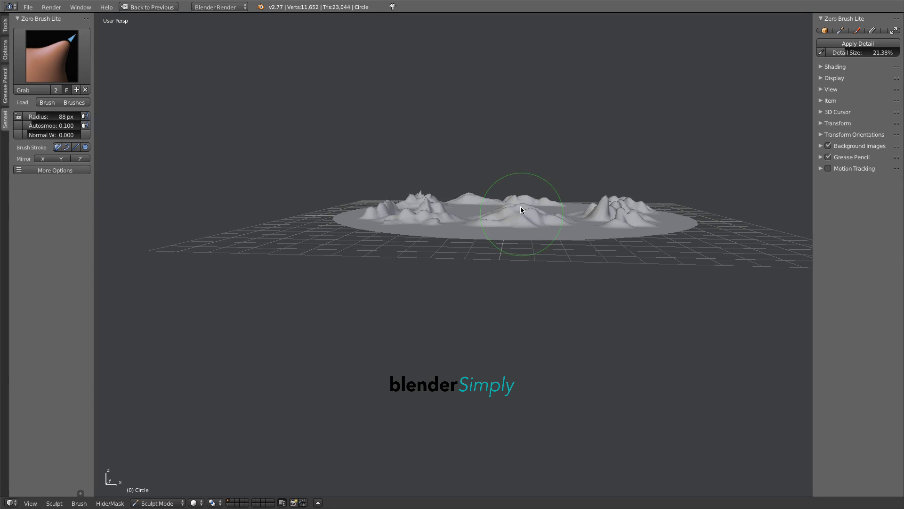
- Pull the disc centre into a tall mound, shape its slopes, and raise the hills behind
left_click_drag(522, 209, 518, 165)
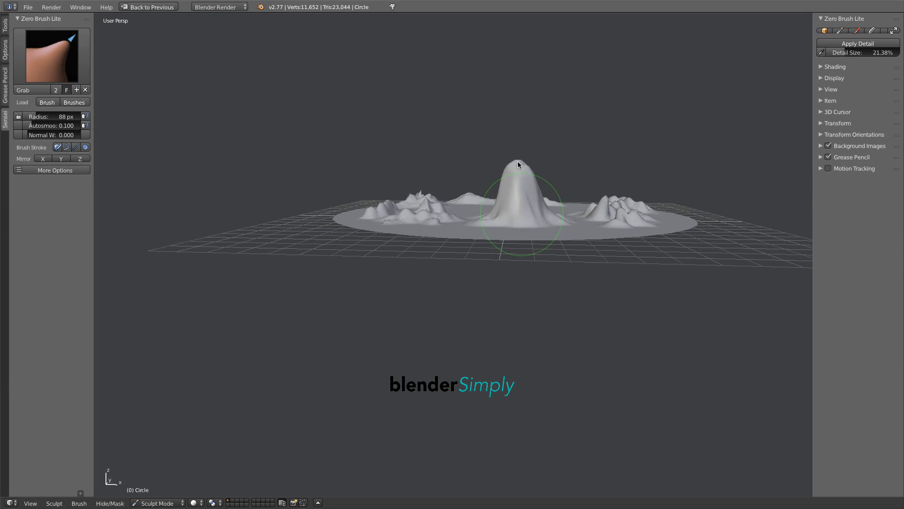
left_click_drag(519, 165, 473, 224)
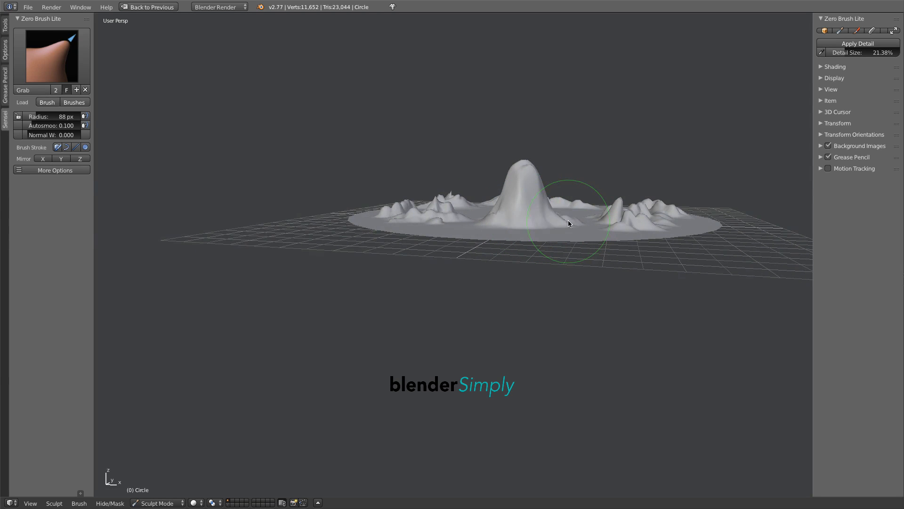
left_click_drag(569, 224, 548, 177)
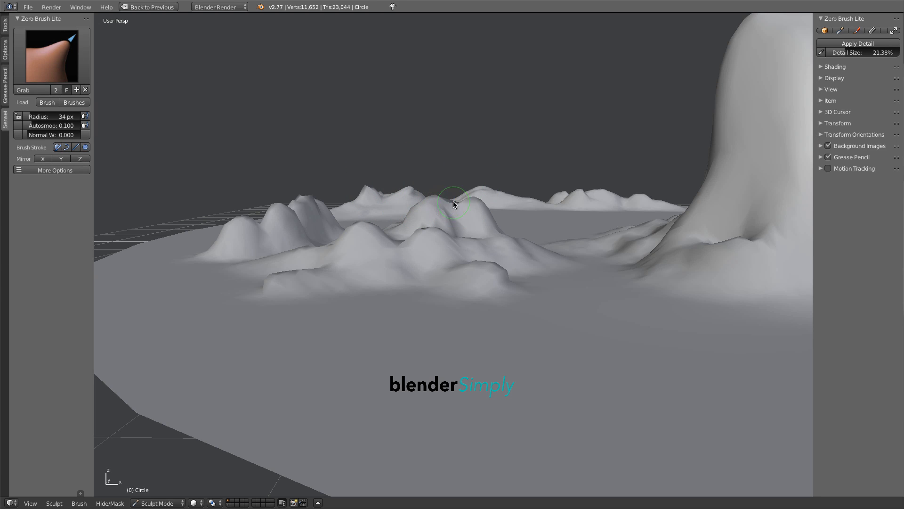
left_click_drag(454, 203, 439, 231)
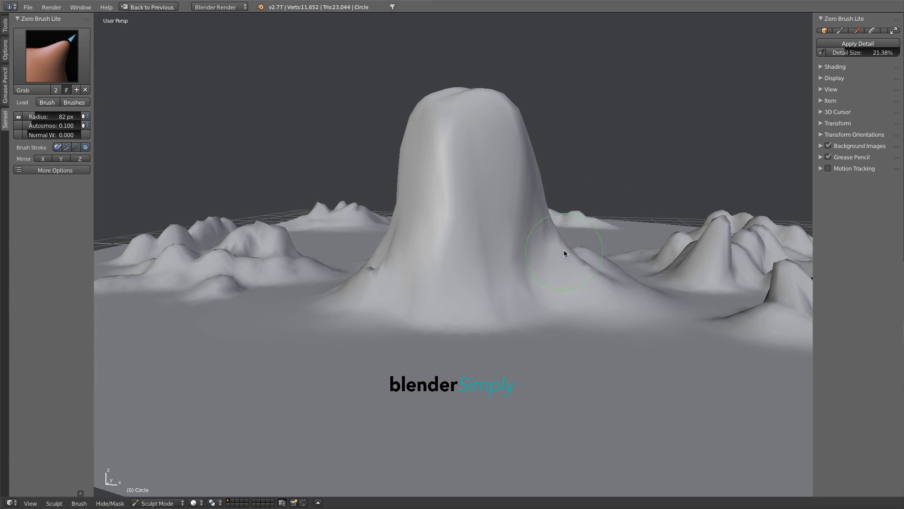
- Widen the boulder's lower slope with Grab, then return to the Clay Strips brush
left_click_drag(565, 254, 621, 274)
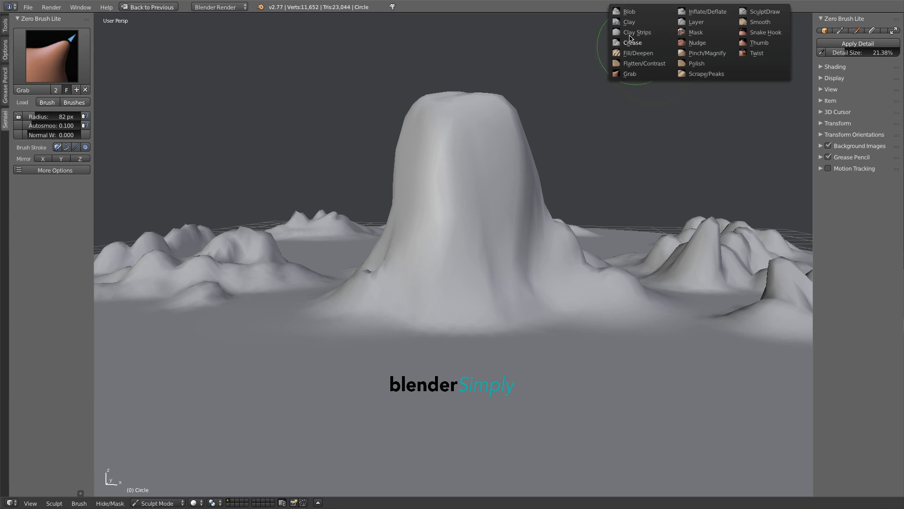
left_click(637, 32)
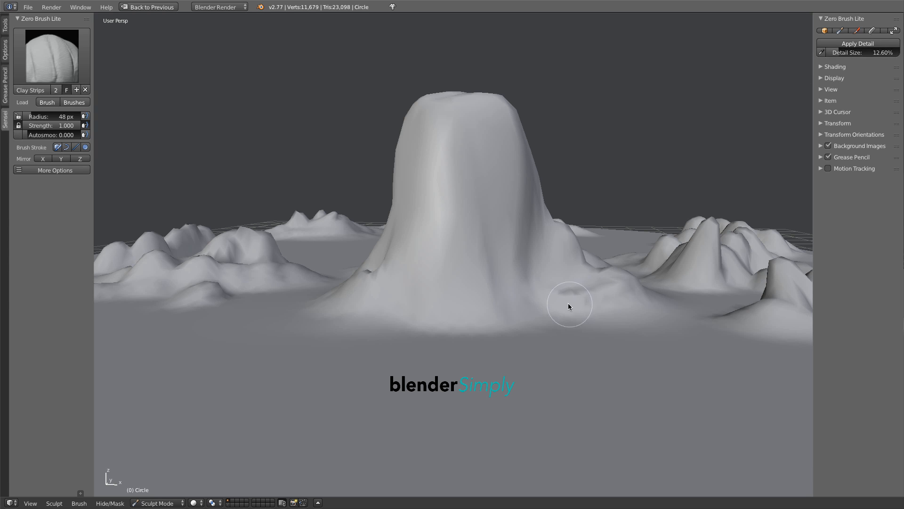
- Lay overlapping Clay Strips ledges across the boulder's base, including its left side
left_click_drag(568, 306, 526, 283)
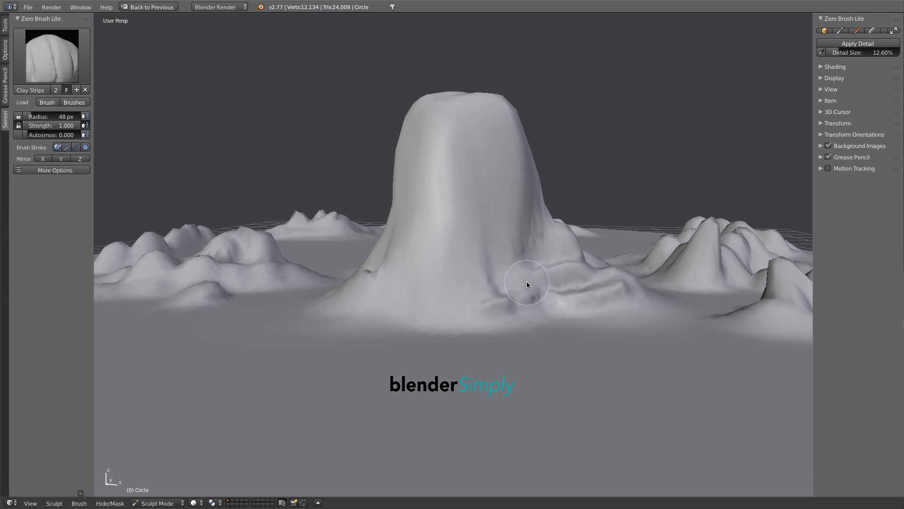
left_click_drag(526, 284, 349, 288)
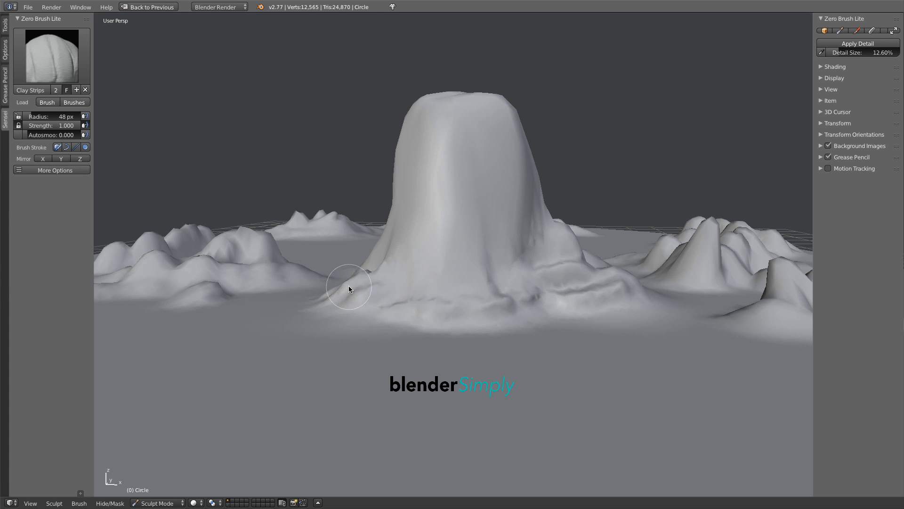
left_click_drag(349, 288, 505, 268)
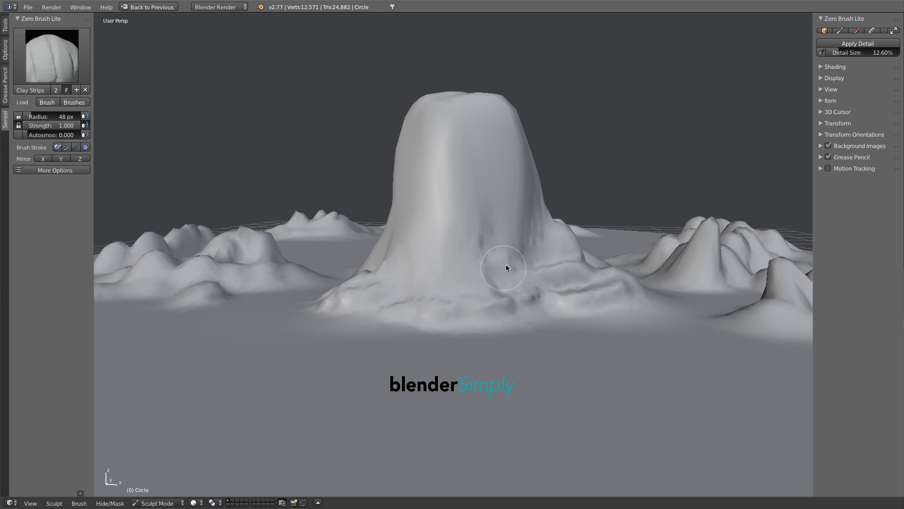
left_click_drag(506, 267, 436, 292)
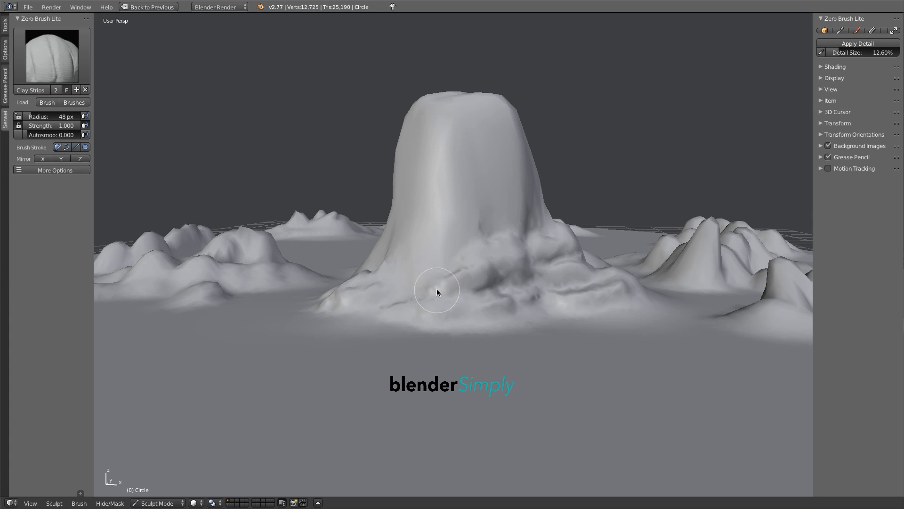
left_click_drag(437, 291, 506, 295)
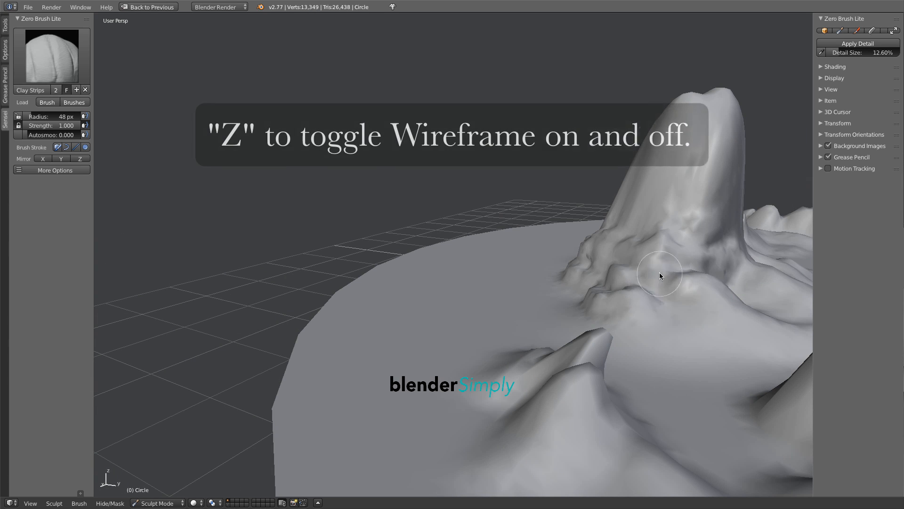
- Toggle wireframe view on and back off to inspect the boulder mesh
key("z")
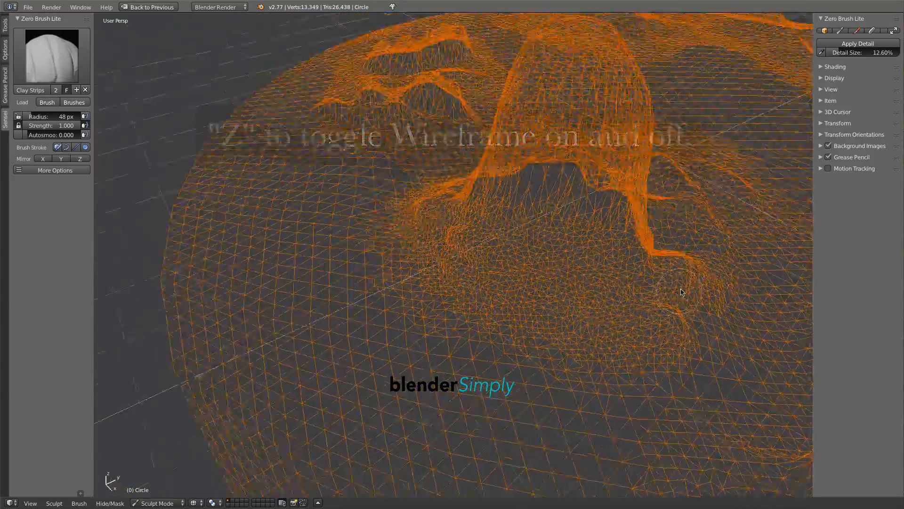
key("z")
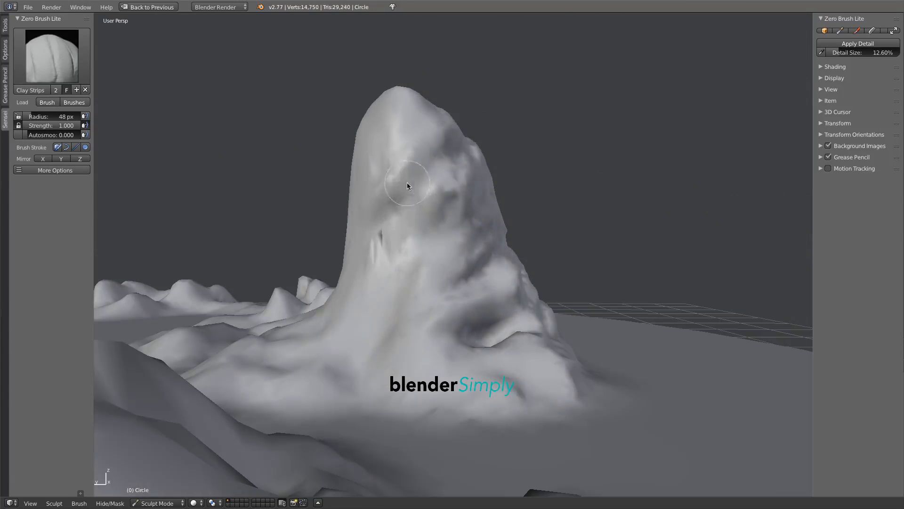
- Sculpt horizontal clay-strip strata bands across the boulder's upper face and top
left_click_drag(406, 184, 456, 313)
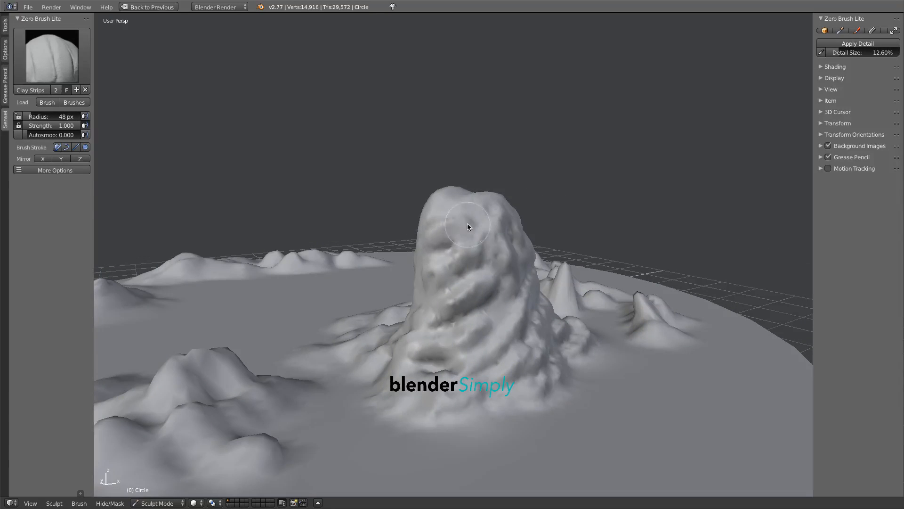
left_click_drag(467, 231, 519, 234)
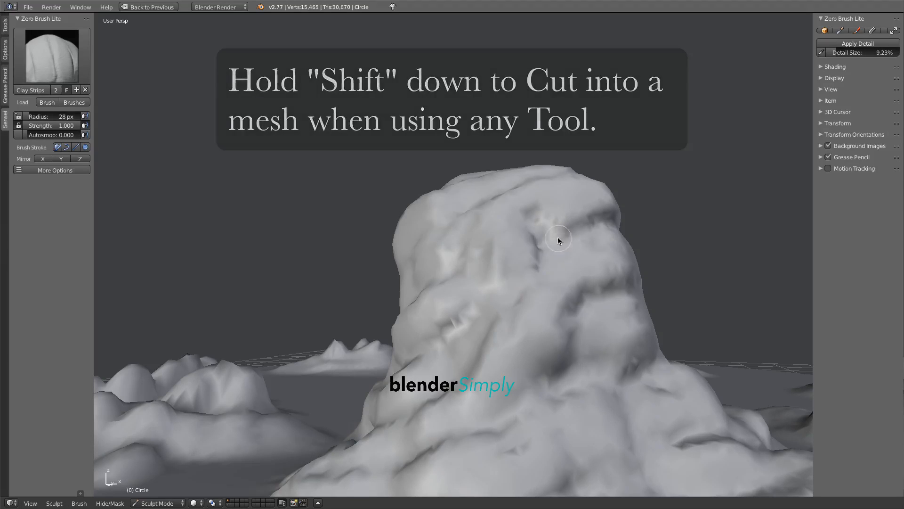
- Cut deep horizontal strata grooves and ridges across the boulder face using Shift-stroked Clay Strips
left_click_drag(558, 240, 504, 314)
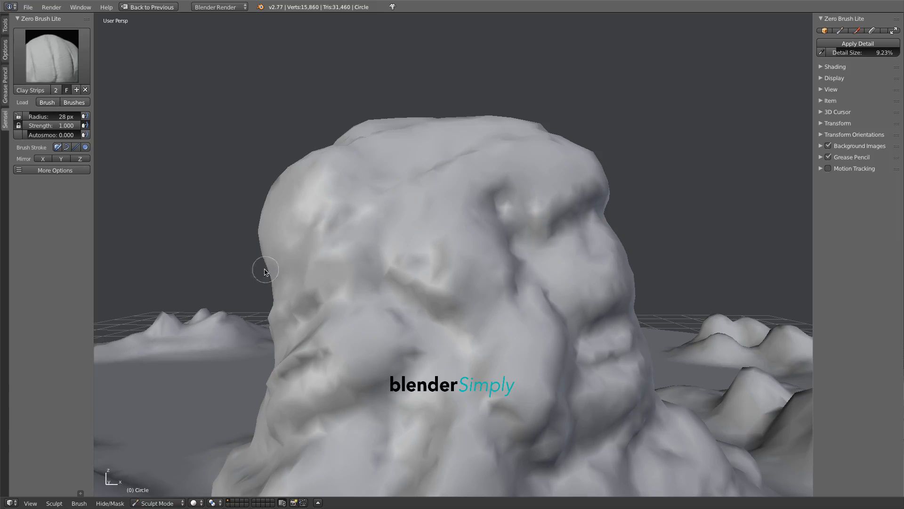
left_click_drag(265, 272, 464, 260)
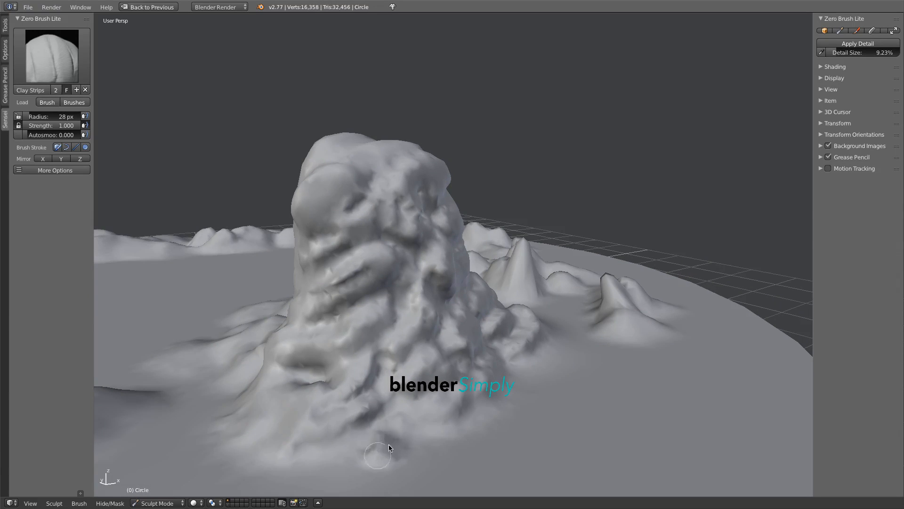
- Stroke clay-strip strata bands along the boulder's lower slope near the terrain
left_click_drag(376, 456, 322, 484)
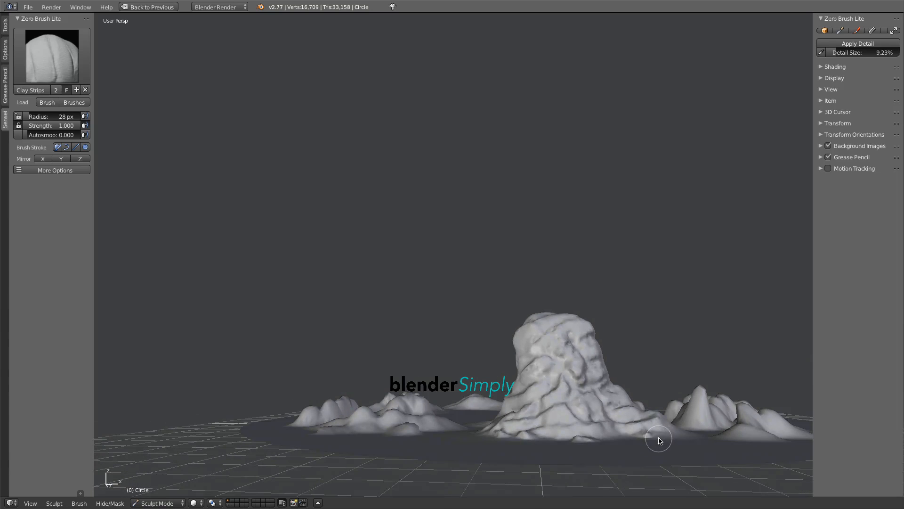
- With the Grab brush, flatten the boulder top and reshape the rocks and mound beside it
key("space")
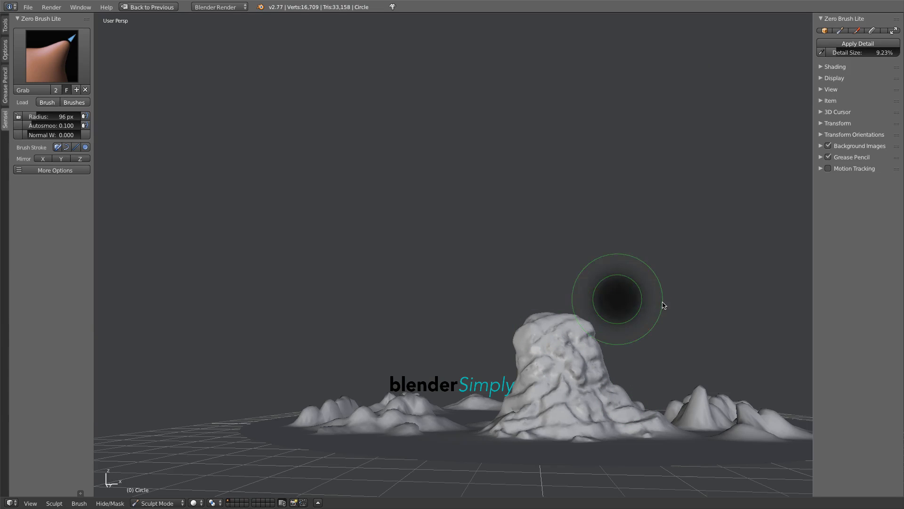
left_click_drag(617, 299, 554, 320)
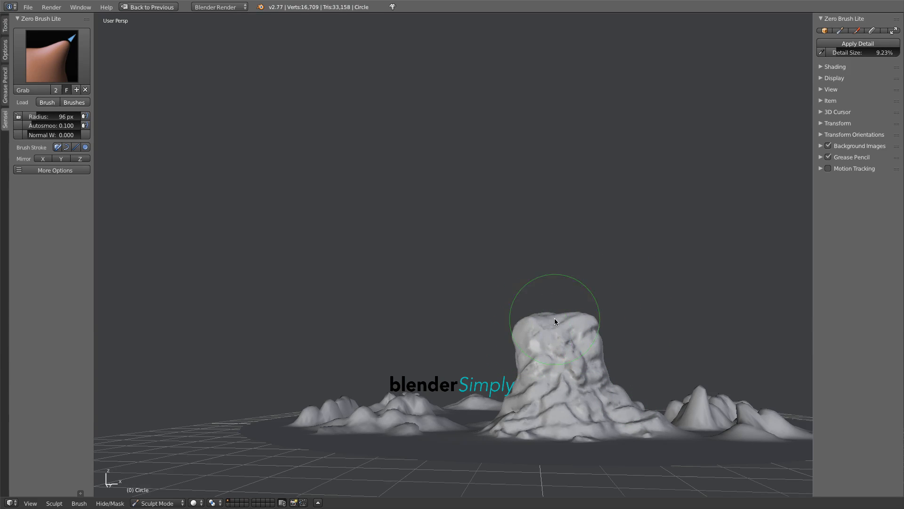
left_click_drag(554, 322, 663, 434)
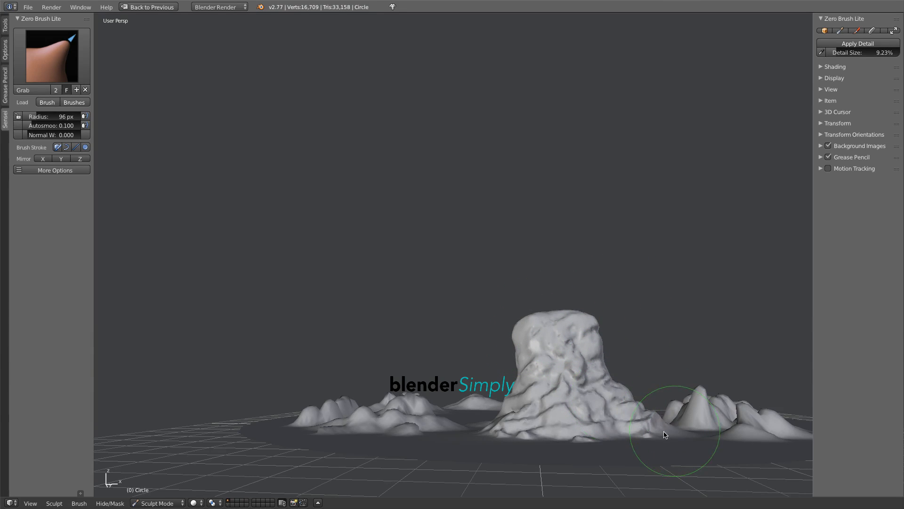
mouse_move(478, 428)
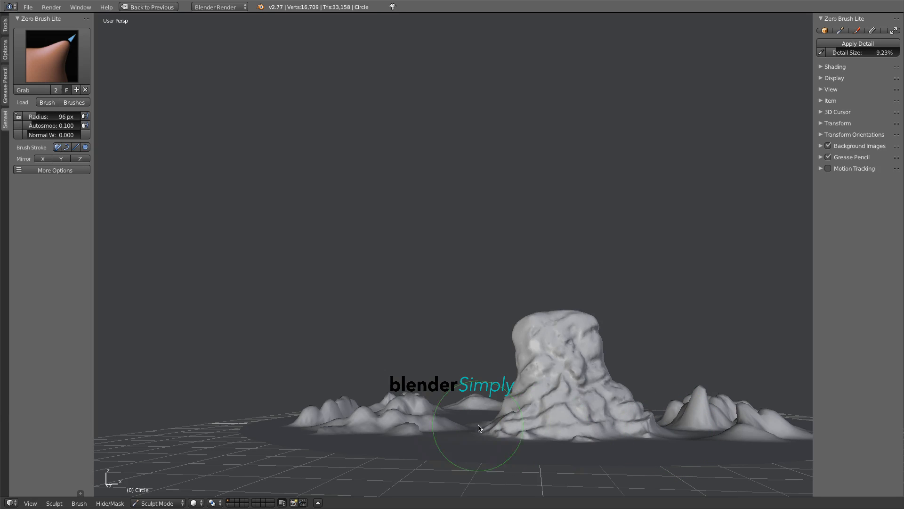
left_click_drag(479, 427, 551, 413)
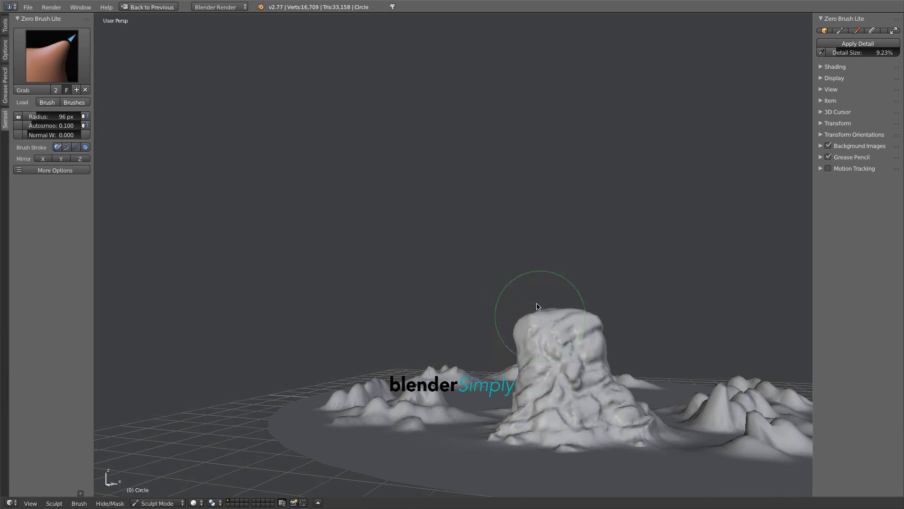
- Switch to Clay Strips and add bumps to rocks around the boulder's base and face
left_click(537, 306)
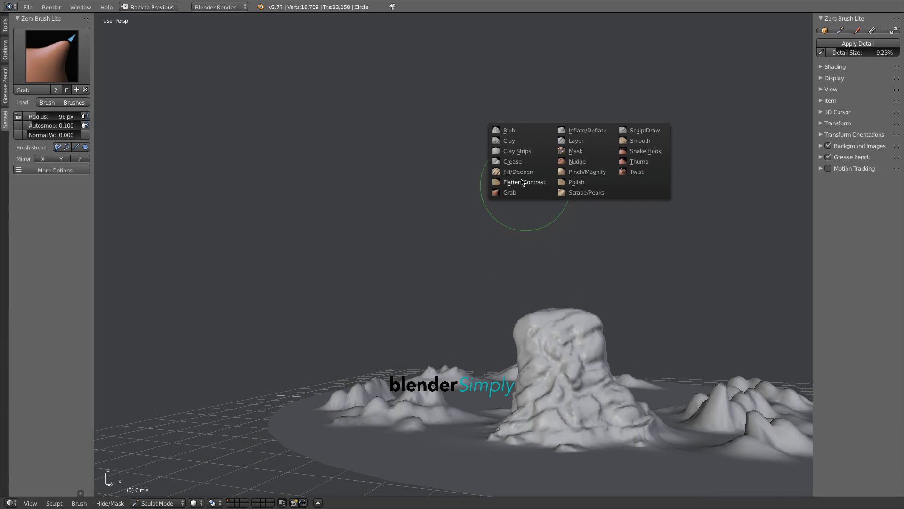
left_click(516, 151)
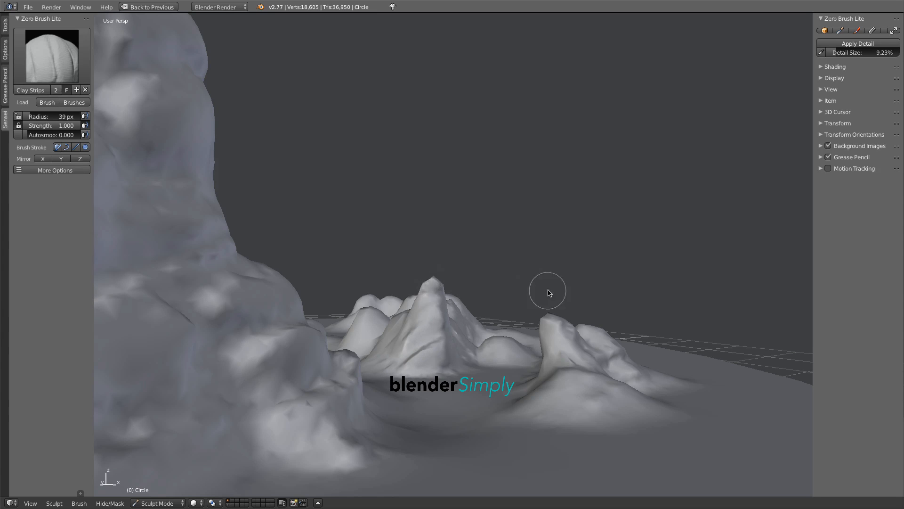
left_click_drag(548, 291, 542, 325)
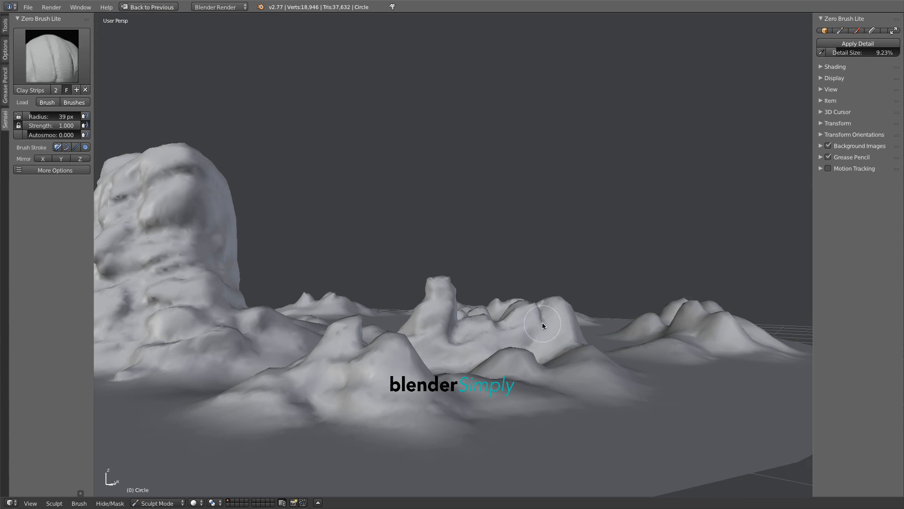
left_click_drag(542, 325, 461, 398)
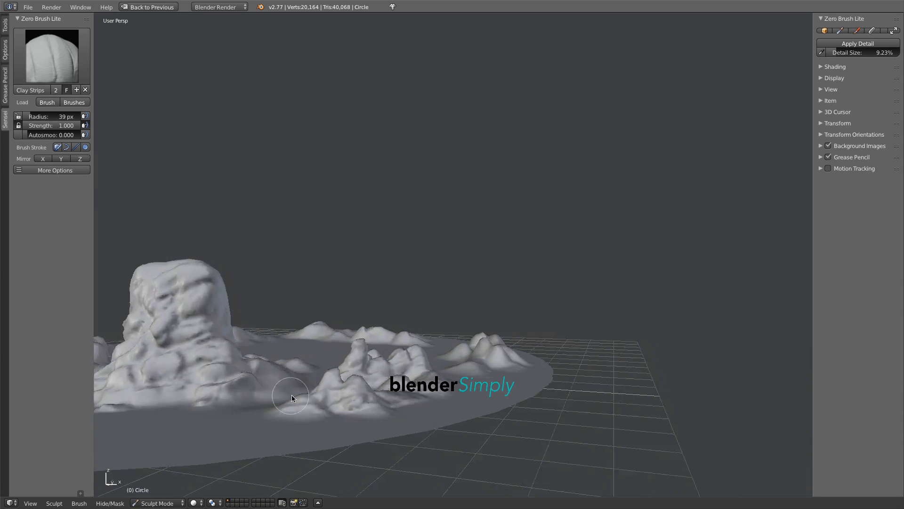
left_click_drag(291, 398, 523, 376)
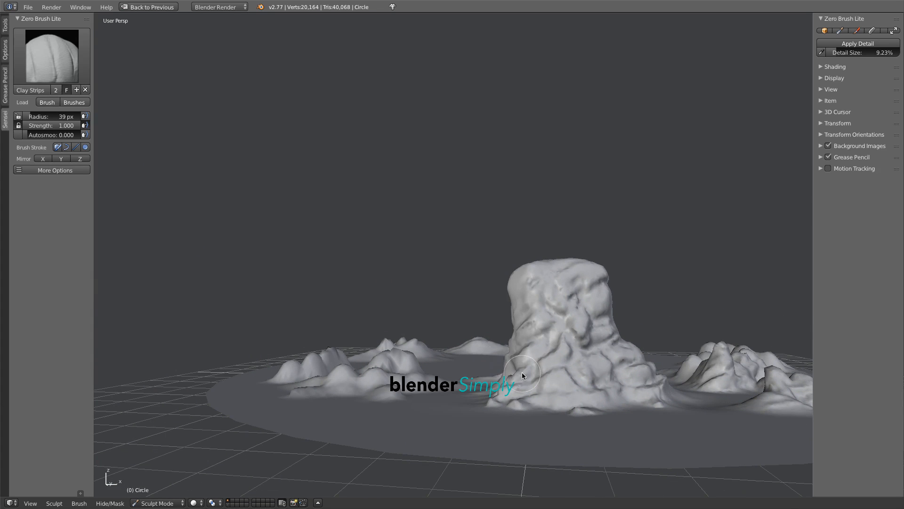
left_click_drag(521, 374, 568, 303)
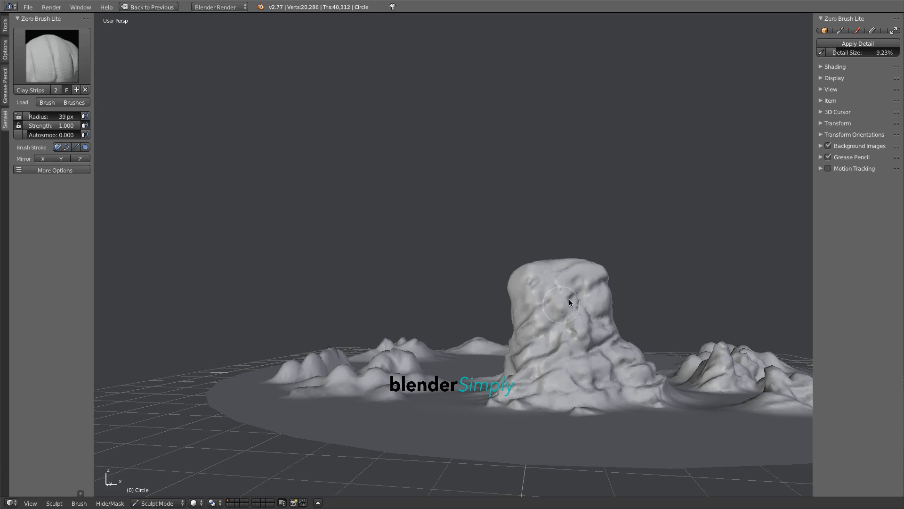
left_click_drag(568, 302, 550, 267)
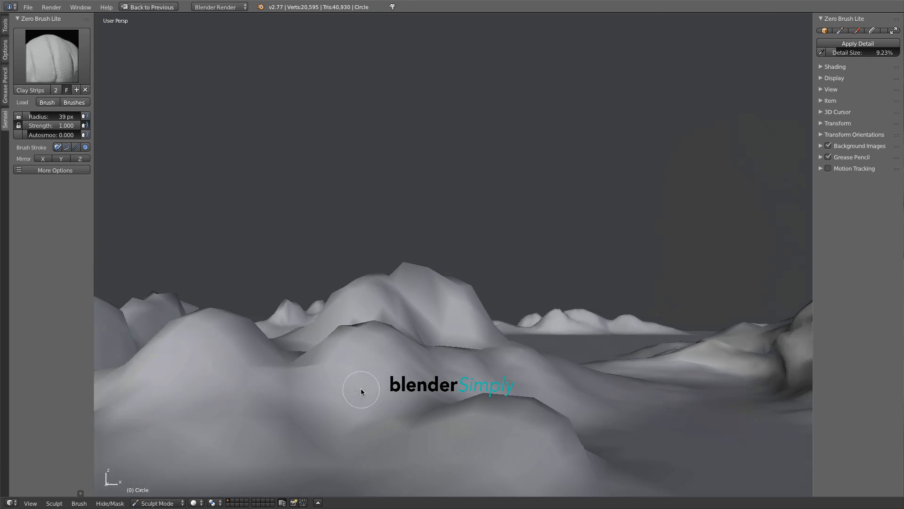
- Raise clay-strip ridges on the rolling foreground hills and mound left of the boulder
left_click_drag(362, 391, 220, 432)
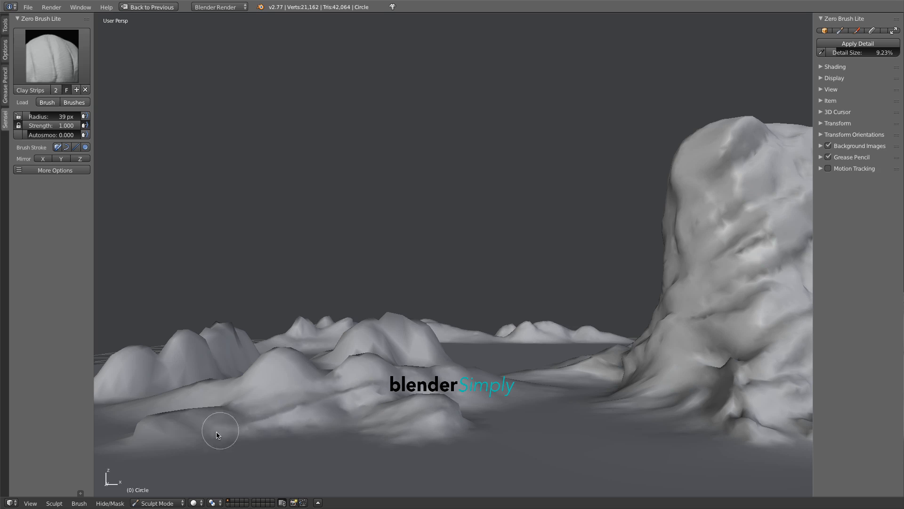
left_click_drag(219, 433, 389, 366)
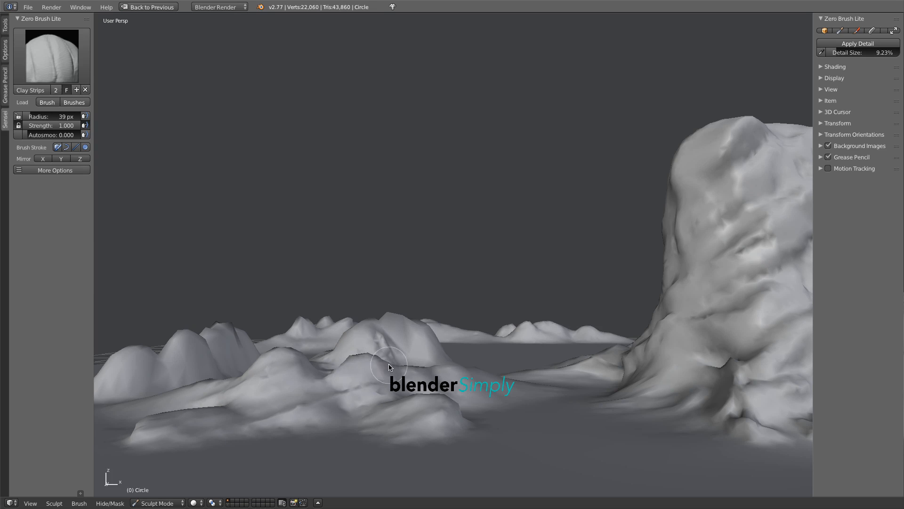
left_click_drag(390, 366, 550, 375)
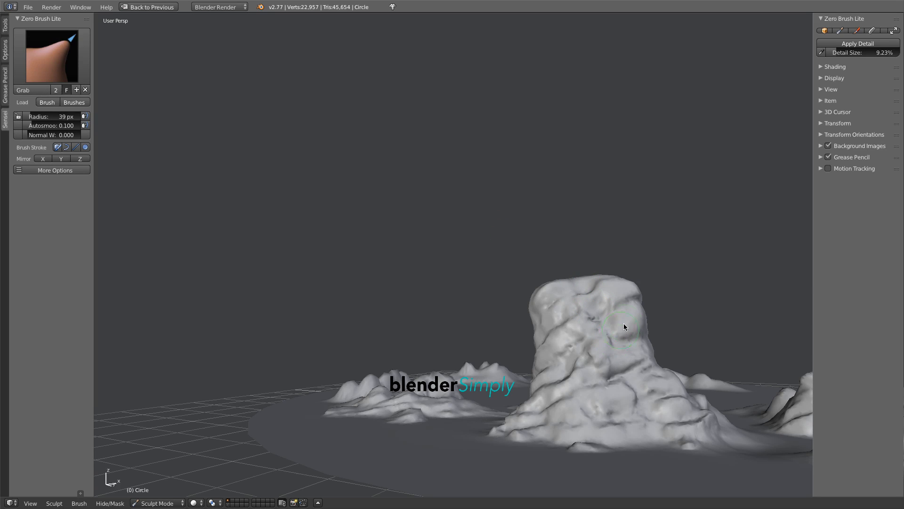
mouse_move(613, 306)
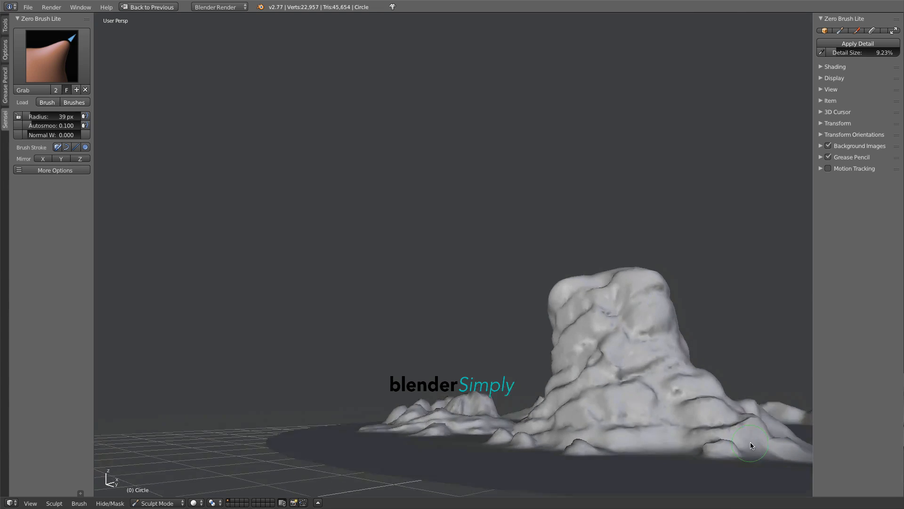
- Grab-pull the rock edges right of the boulder upward into small jagged peaks
left_click_drag(750, 444, 773, 403)
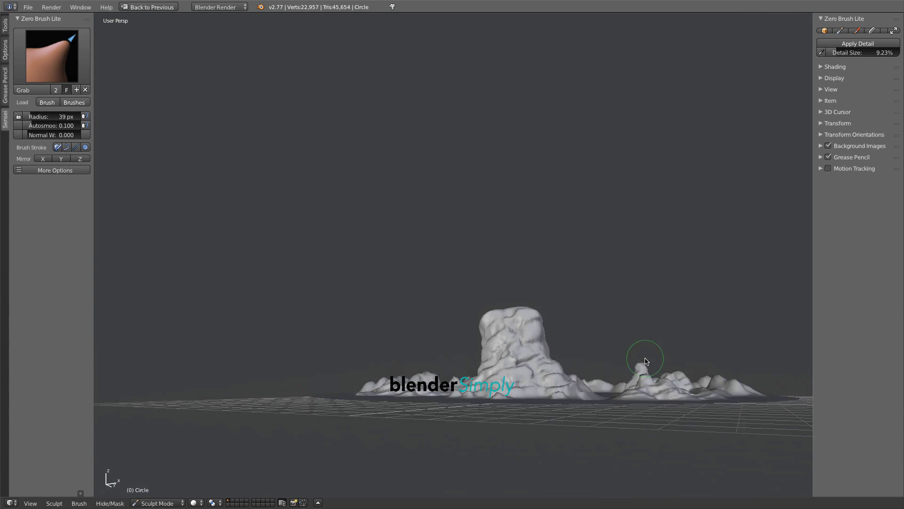
left_click_drag(646, 360, 525, 397)
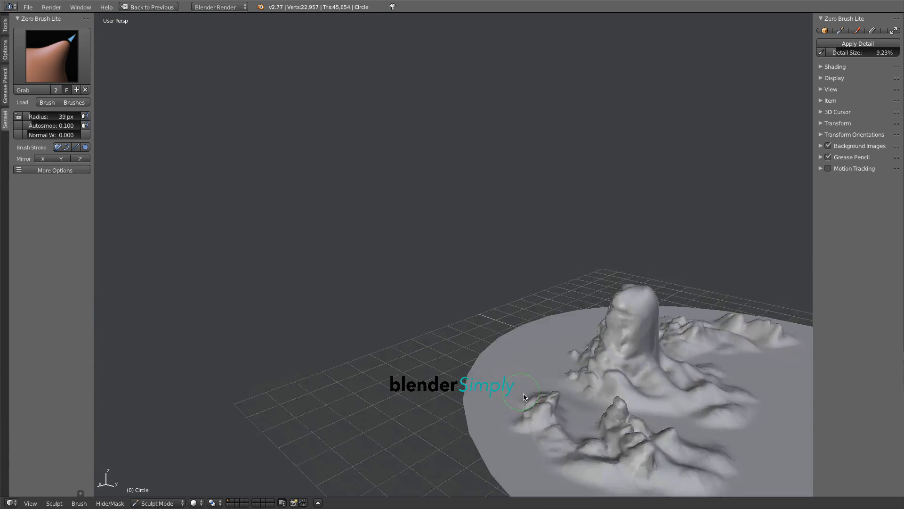